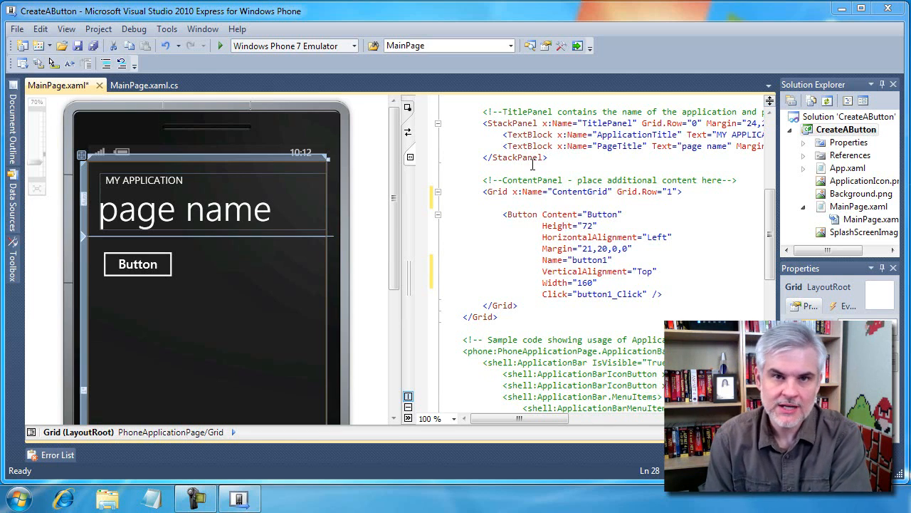
{"action": "mouse_move", "coordinate": [336, 300]}
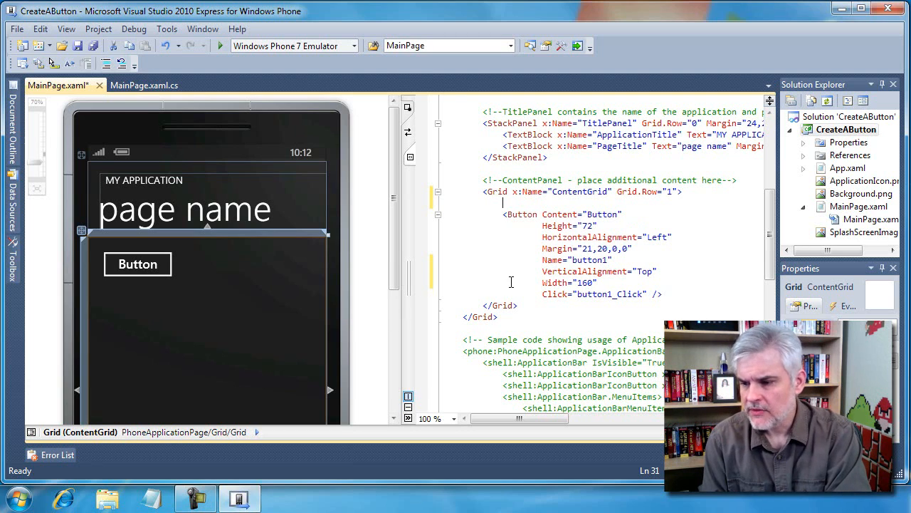
{"action": "mouse_move", "coordinate": [168, 274]}
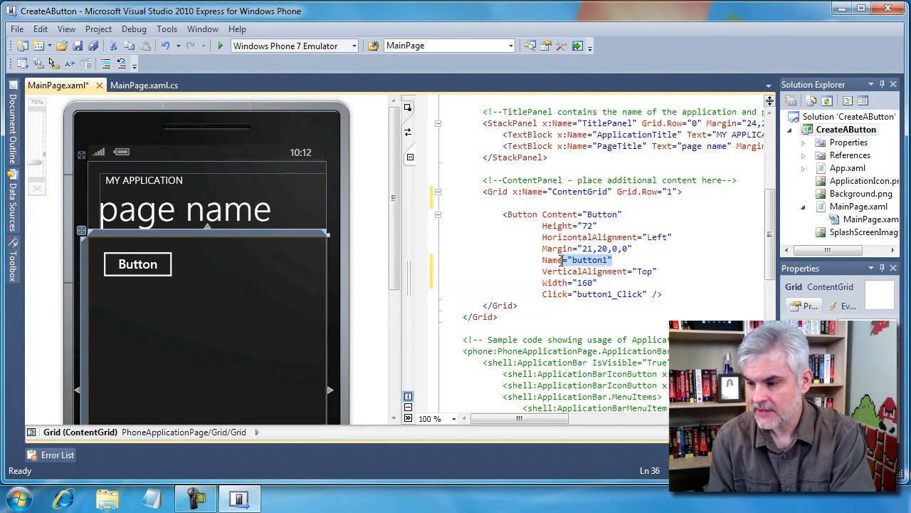
Step: From the Button markup's Click attribute, jump to the button1_Click handler in MainPage.xaml.cs
{"action": "left_click", "coordinate": [137, 264]}
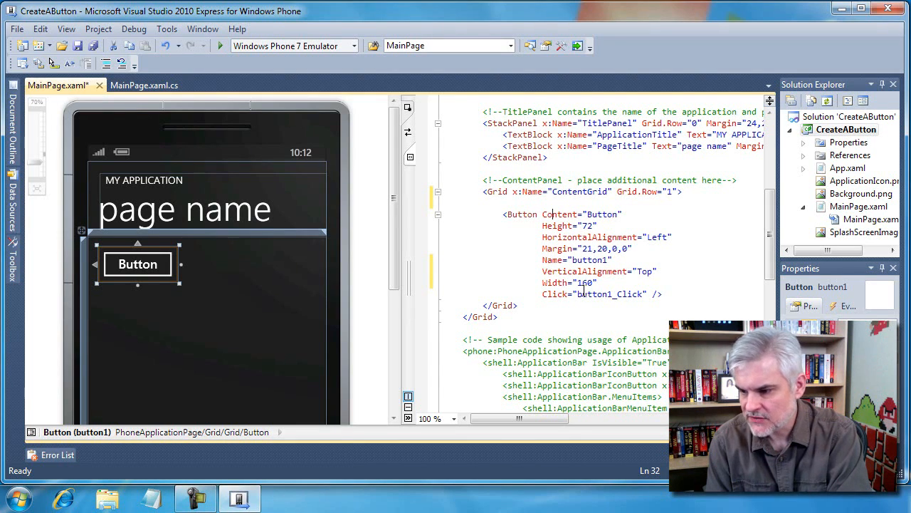
{"action": "double_click", "coordinate": [610, 293]}
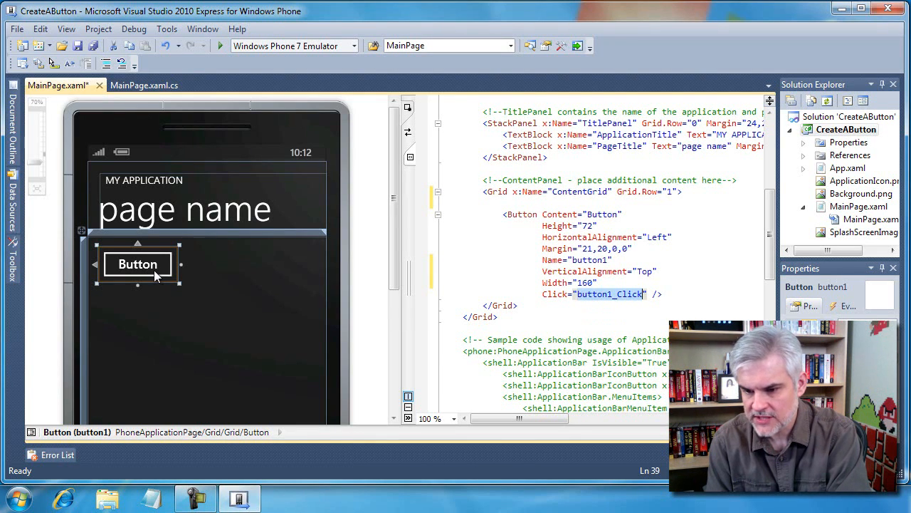
{"action": "left_click", "coordinate": [144, 86]}
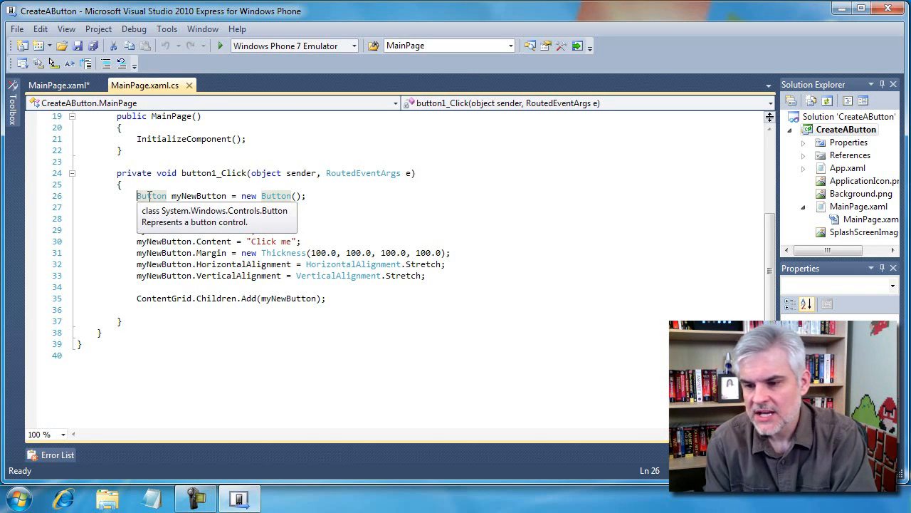
Step: Add myNewButton.Name = "button2"; and review the property lines and the ContentGrid add call
{"action": "type", "text": "myNewButton.Name = \"button2\";"}
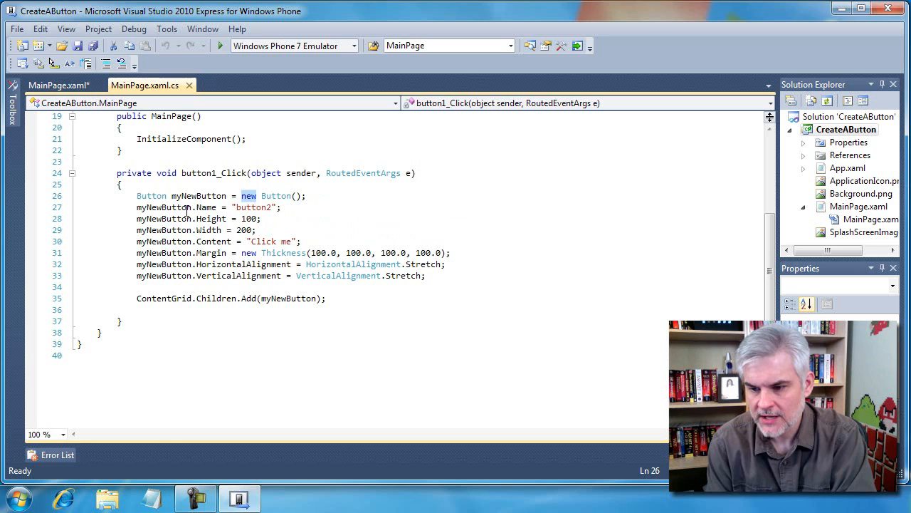
{"action": "left_click_drag", "start_coordinate": [136, 206], "coordinate": [444, 263]}
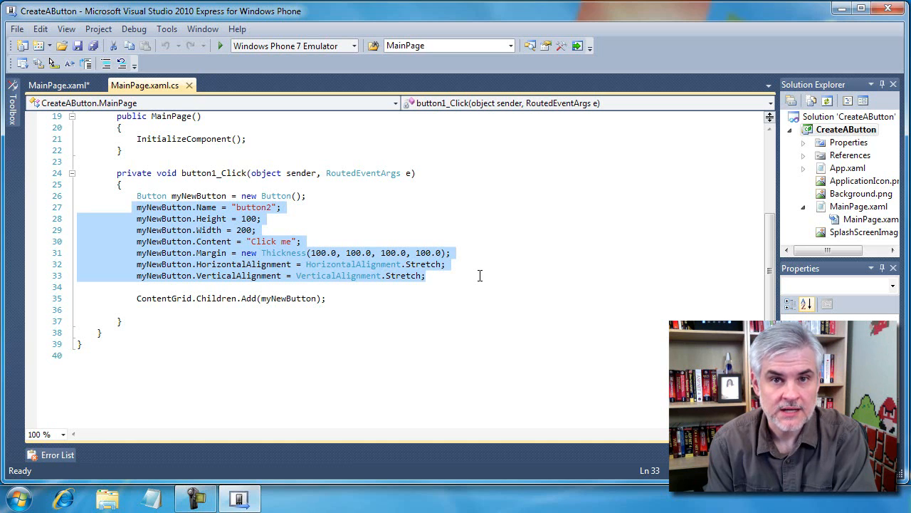
{"action": "left_click", "coordinate": [142, 298]}
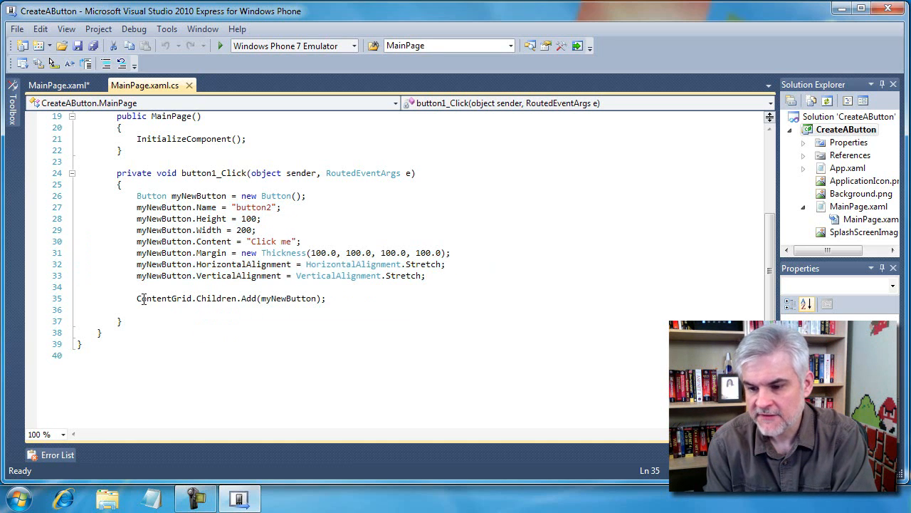
{"action": "double_click", "coordinate": [216, 299]}
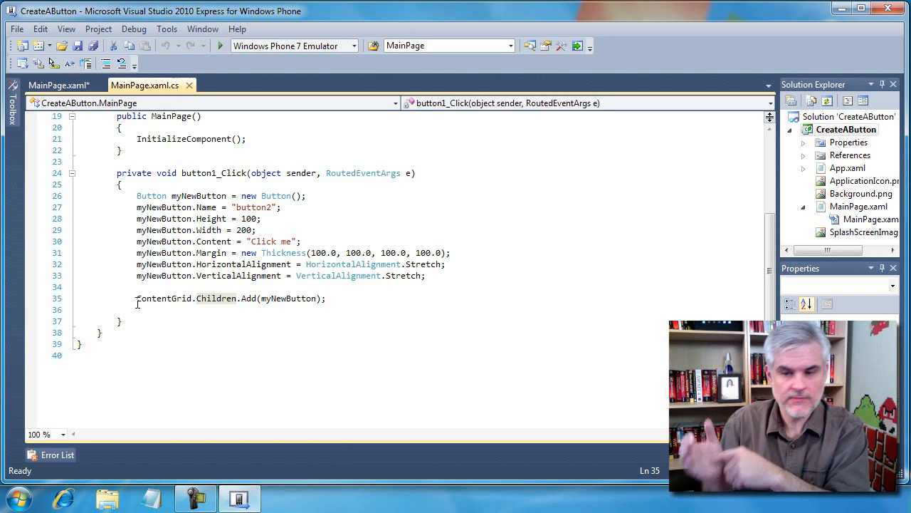
{"action": "mouse_move", "coordinate": [164, 299]}
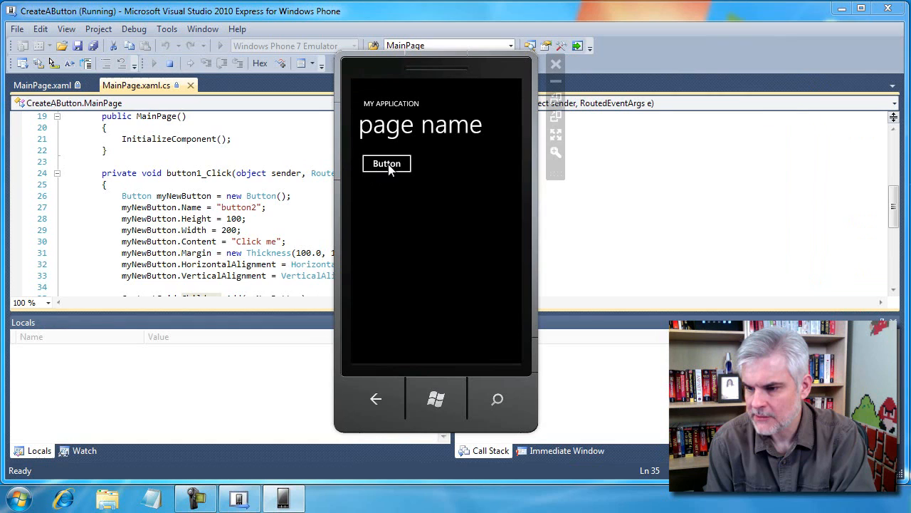
Step: Tap Button in the running CreateAButton app so a 'Click me' button appears beneath it
{"action": "left_click", "coordinate": [387, 162]}
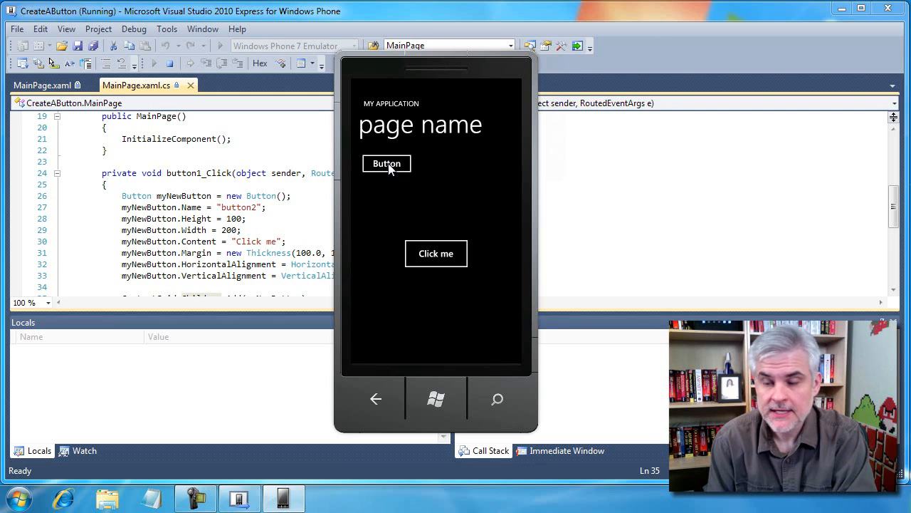
{"action": "mouse_move", "coordinate": [453, 262]}
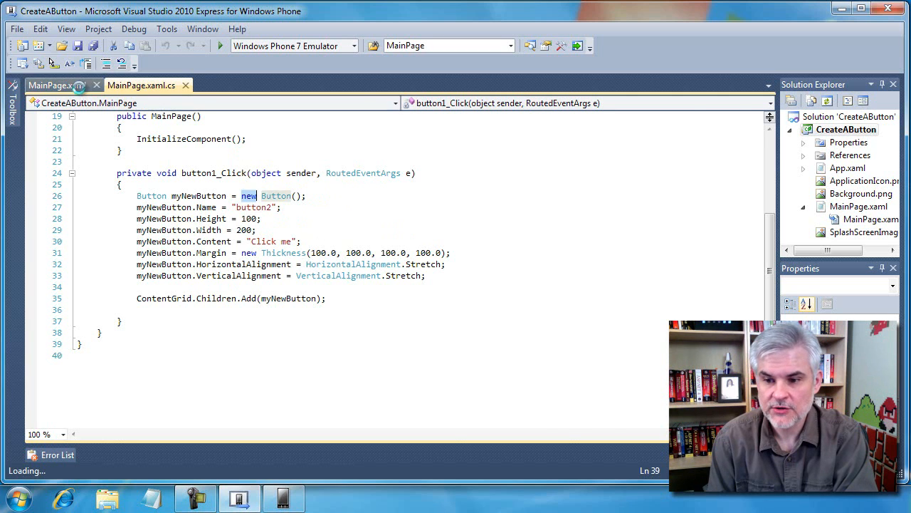
Step: Switch back to the MainPage.xaml designer showing the Button markup
{"action": "left_click", "coordinate": [57, 85]}
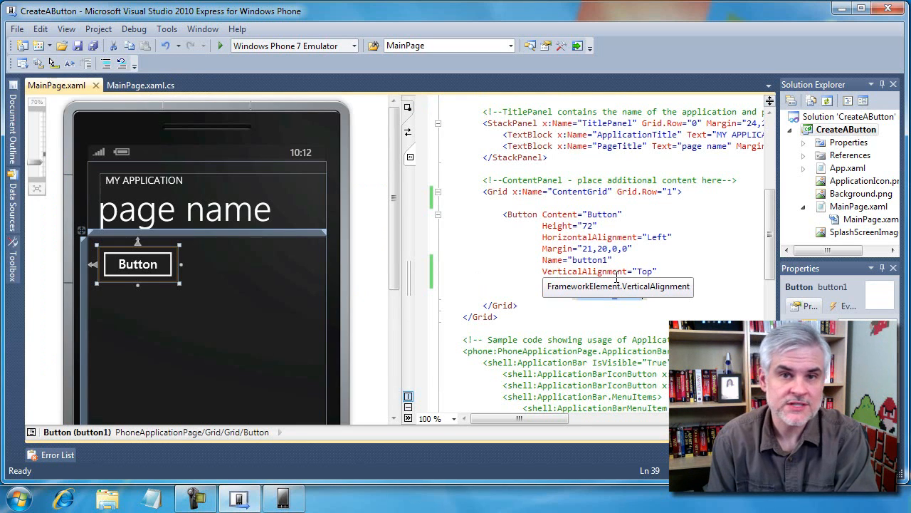